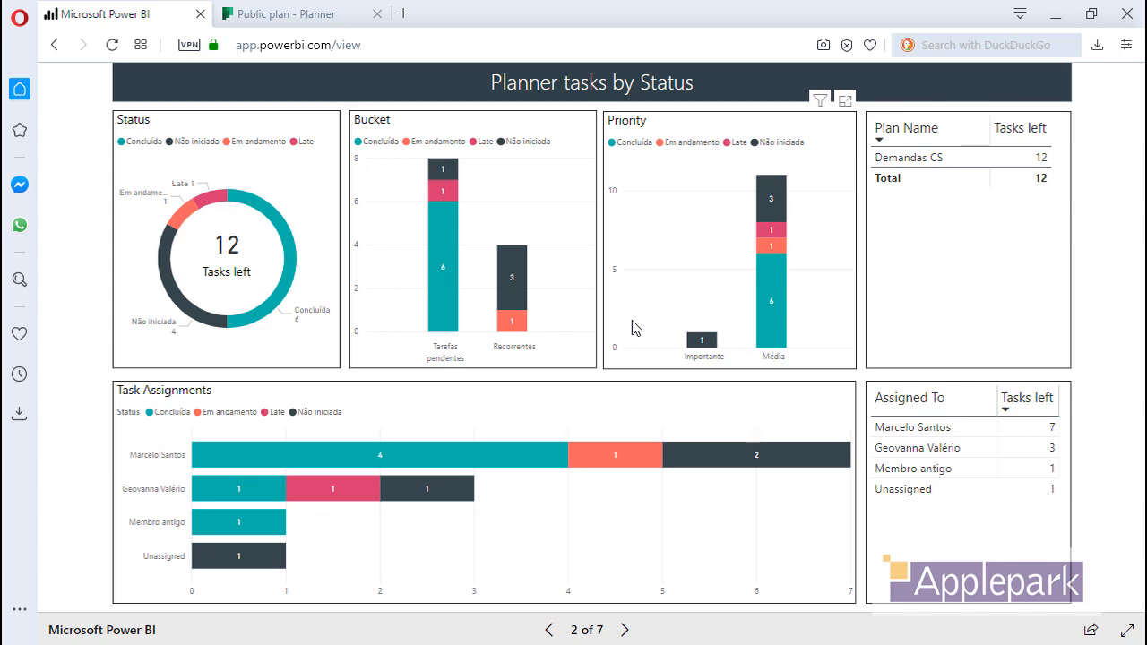
pyautogui.moveTo(647, 335)
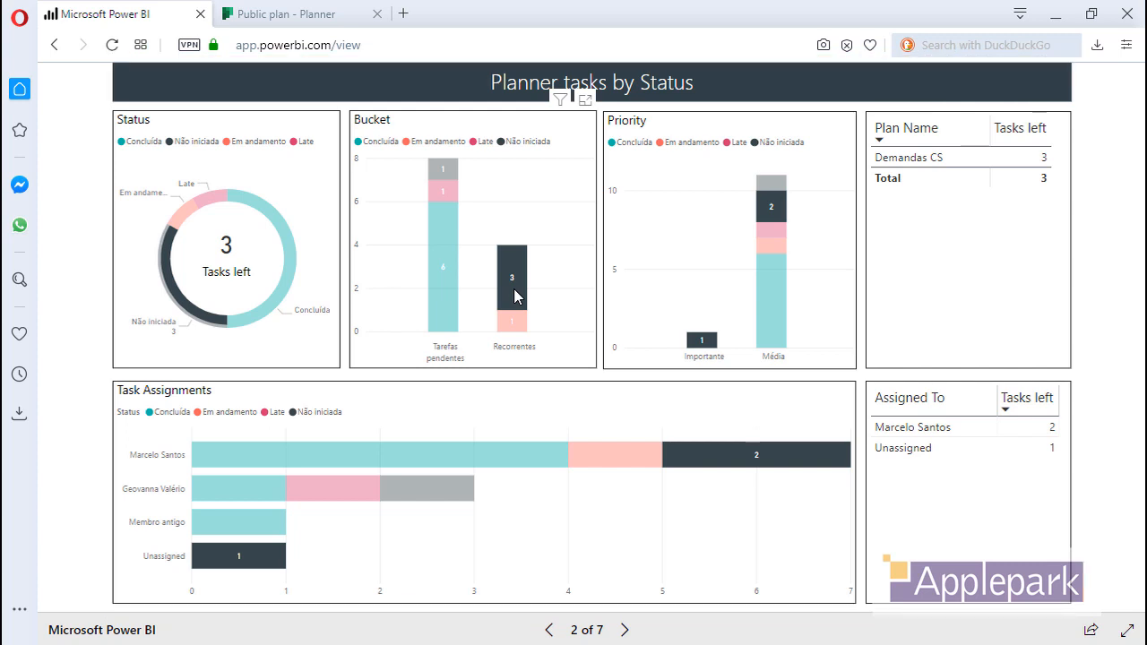
pyautogui.moveTo(441, 260)
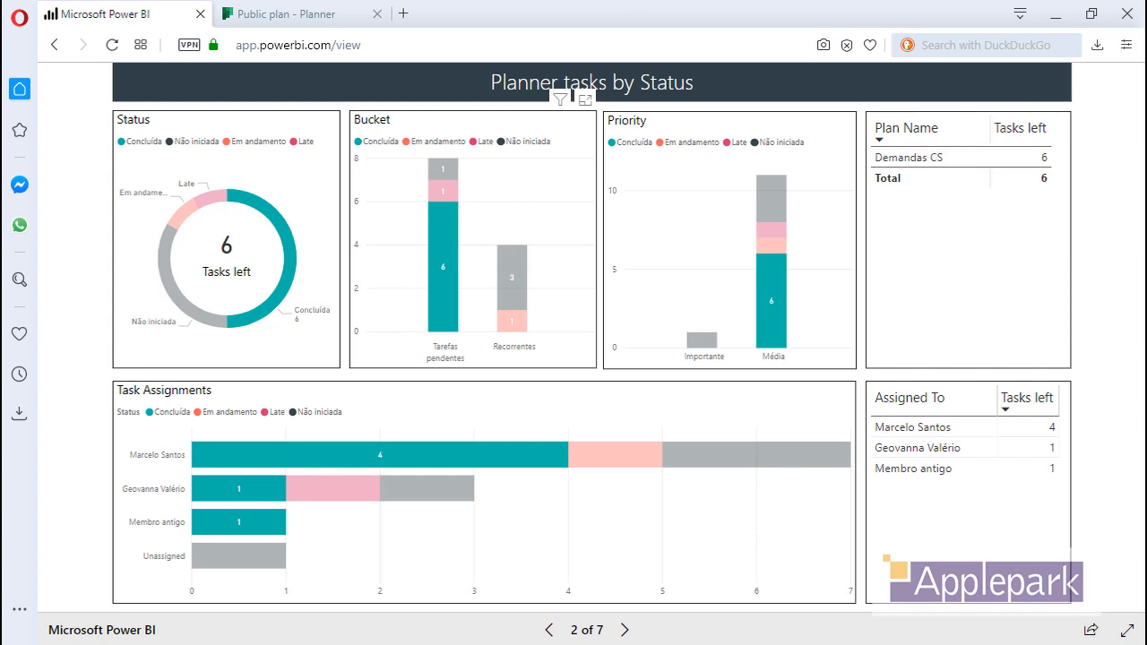
# Switch from the Power BI report to the Public plan board in Planner.
pyautogui.click(296, 14)
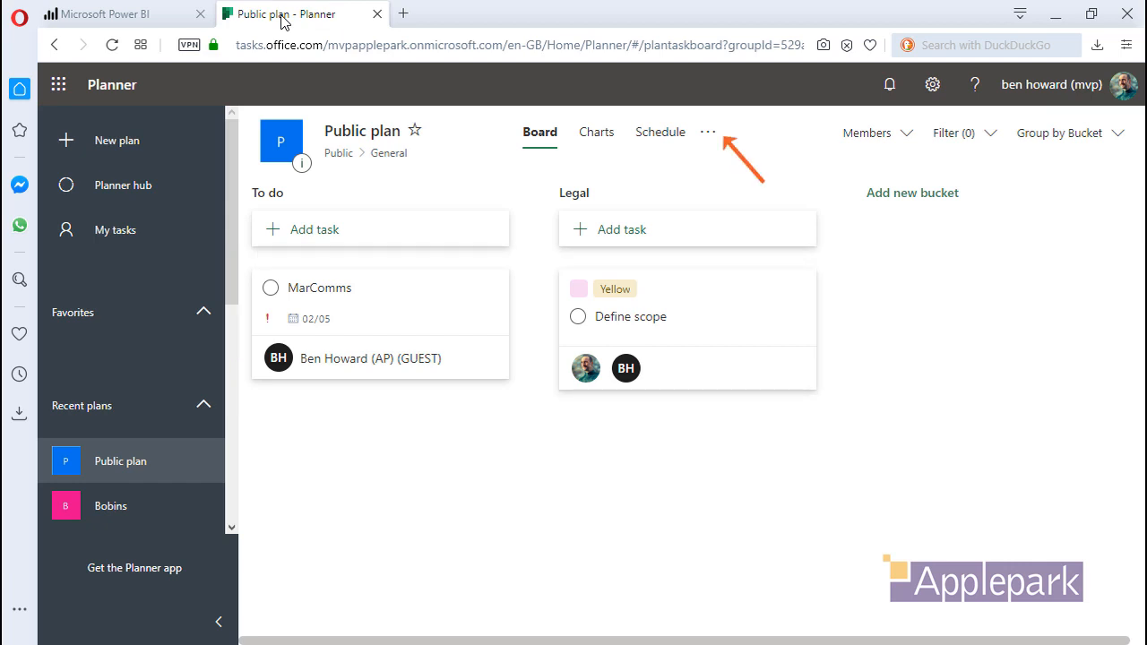
# Export the Public plan to an Excel workbook, review it, and return to the board.
pyautogui.click(706, 132)
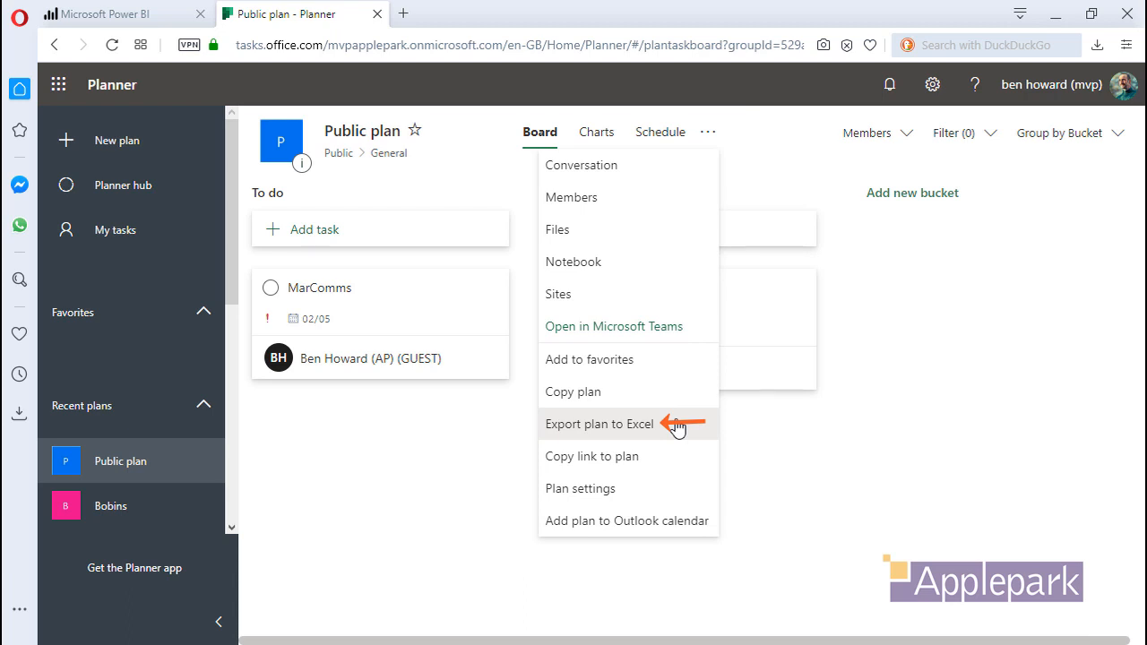
pyautogui.click(598, 423)
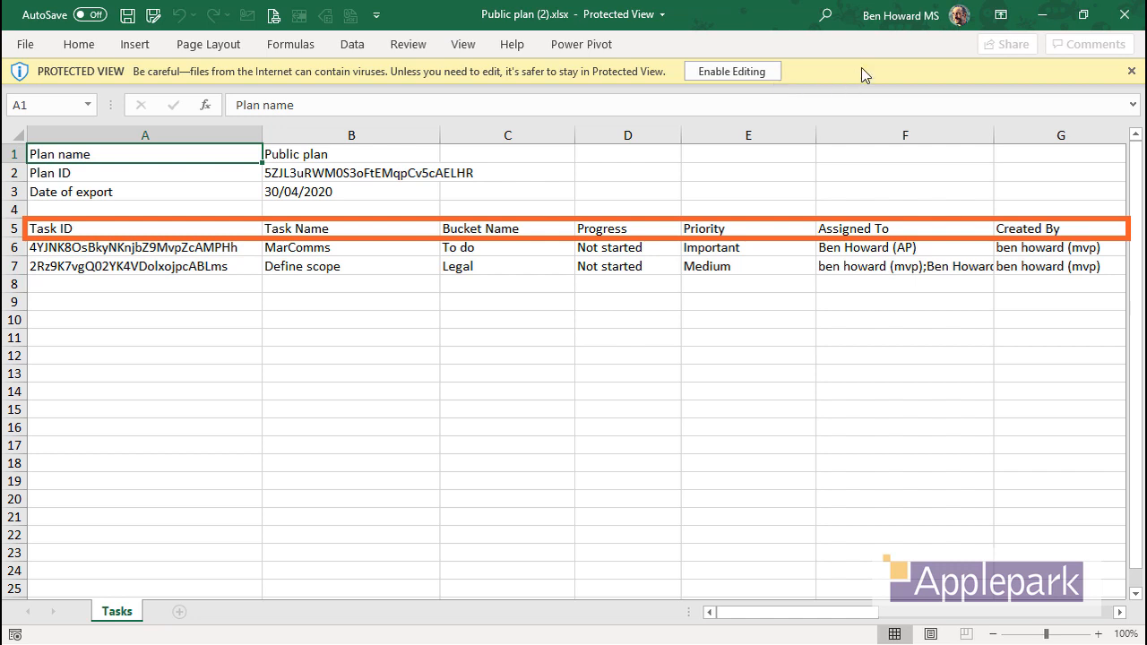
pyautogui.click(1126, 14)
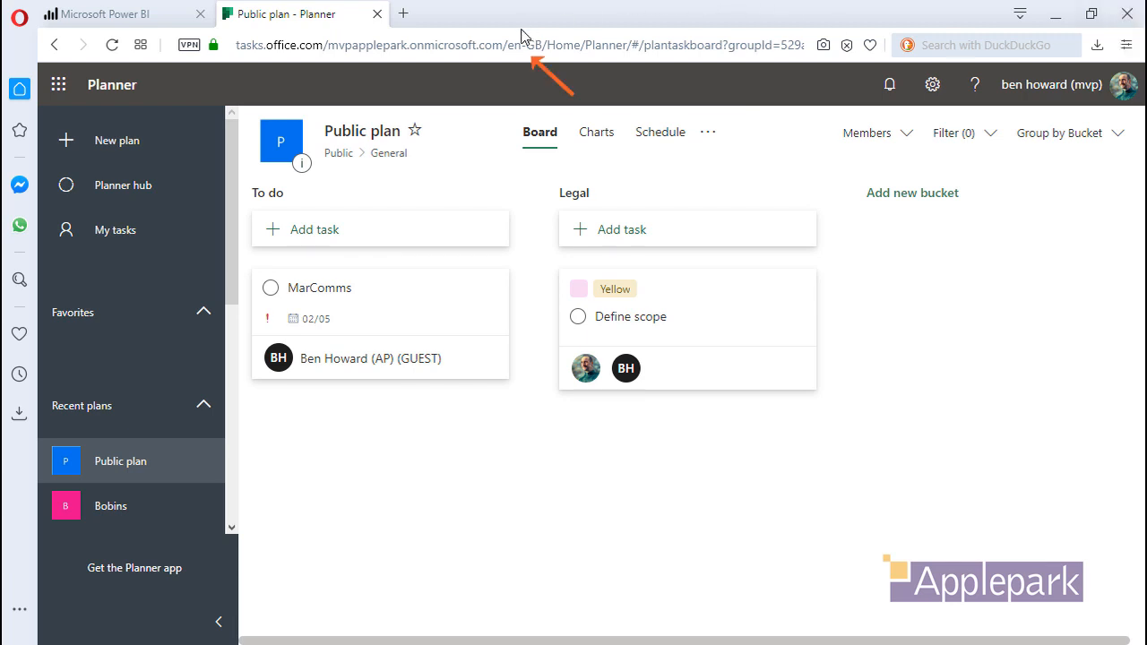
# Switch the plan URL from en-GB to fr-fr, then open the plan in Microsoft Teams.
pyautogui.click(520, 45)
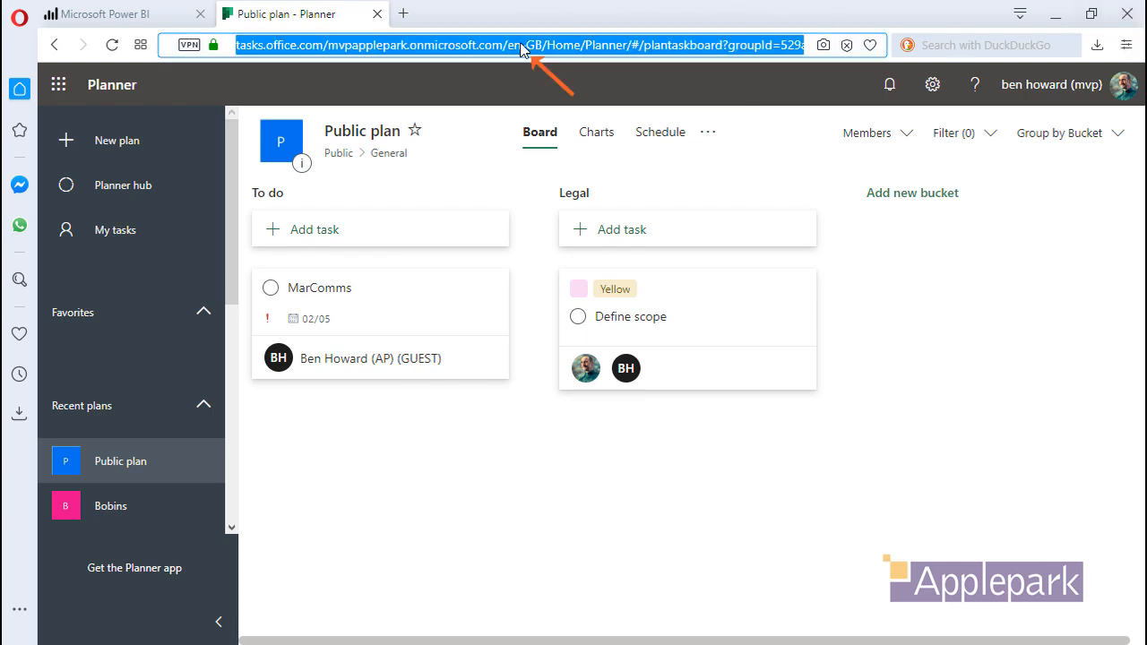
pyautogui.click(520, 44)
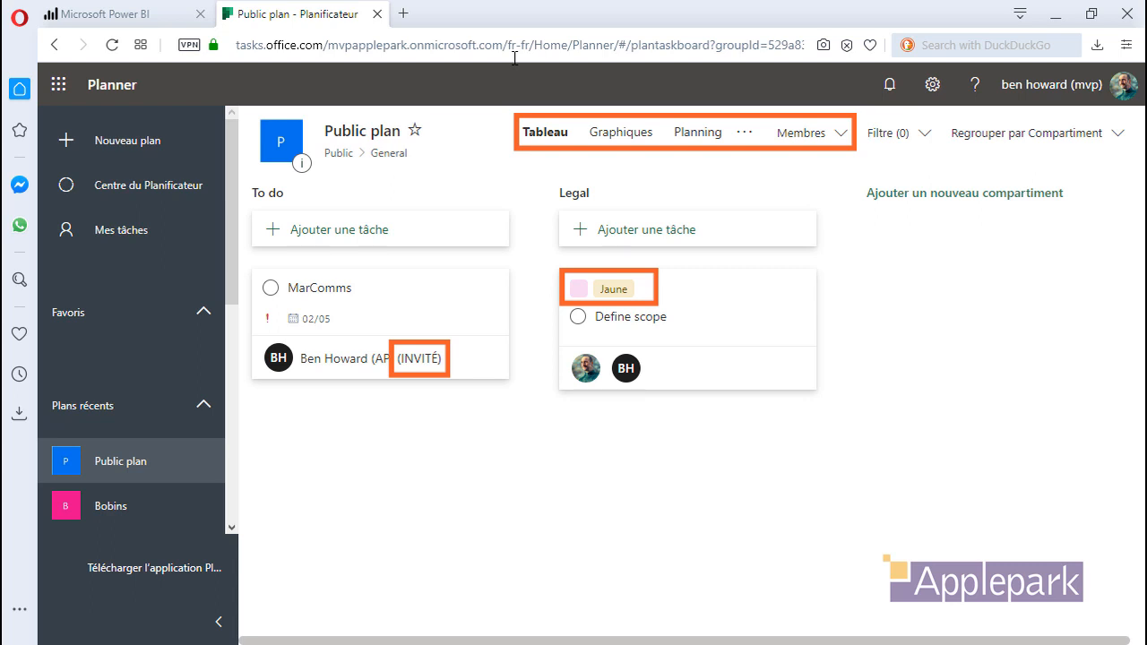
pyautogui.click(745, 133)
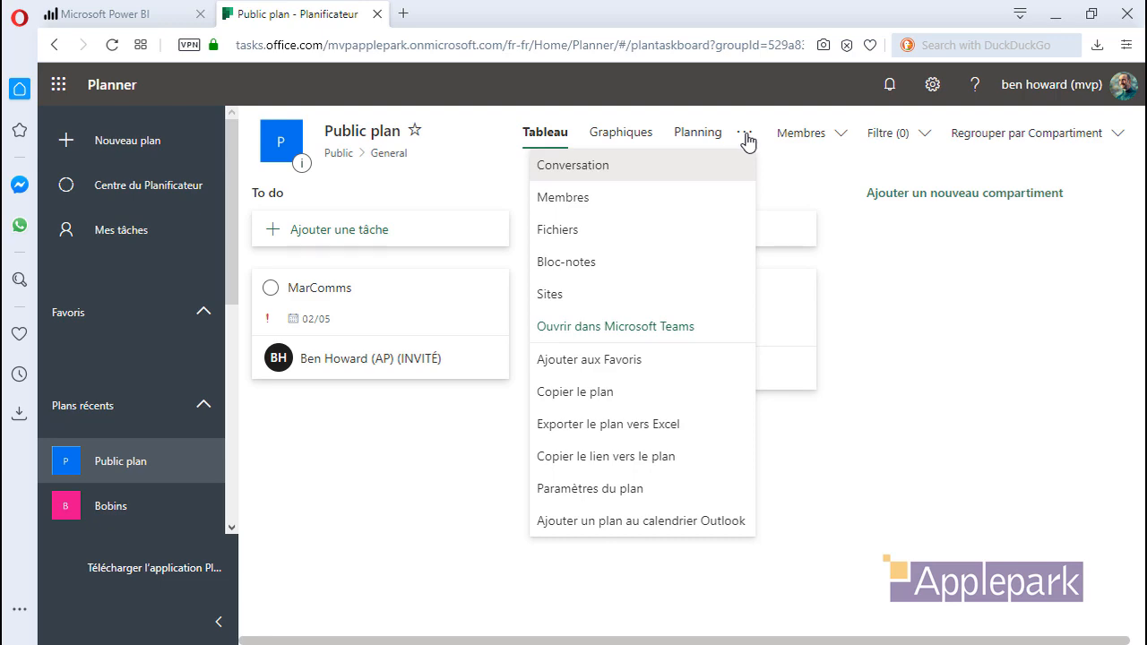
pyautogui.click(614, 326)
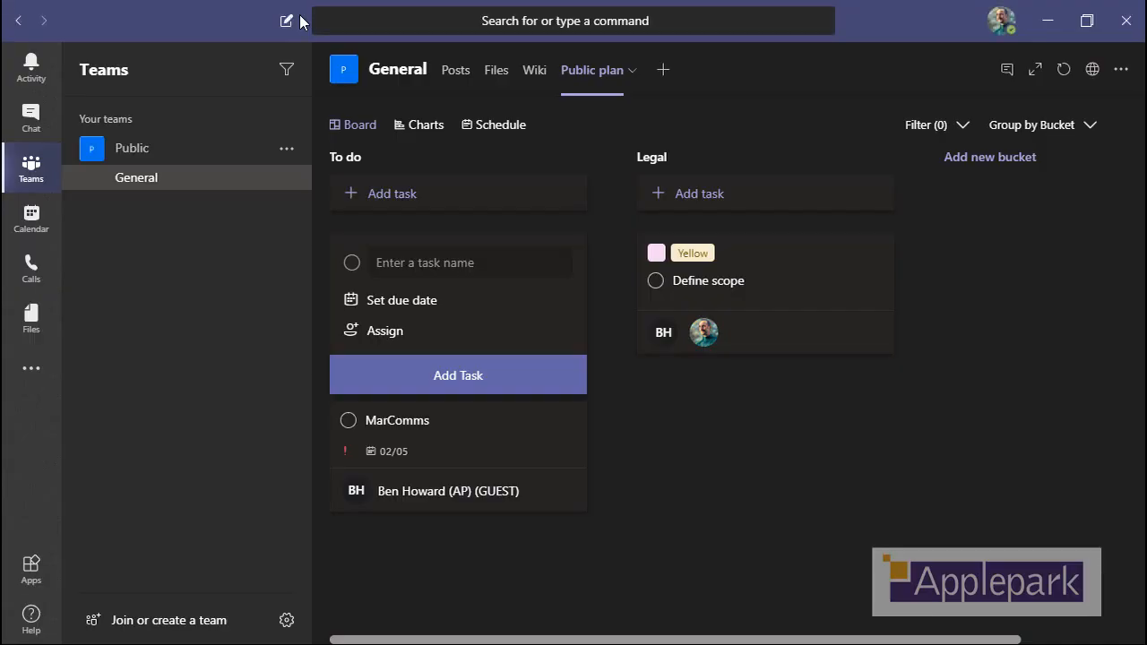
pyautogui.moveTo(285, 20)
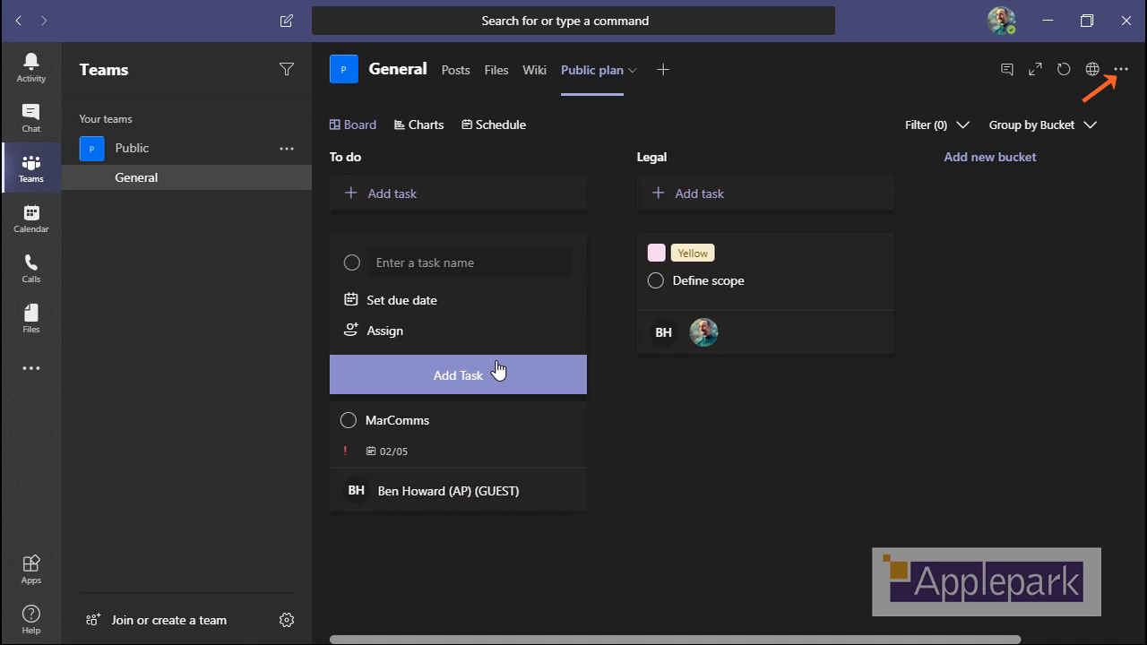
# Open the options menu for the Public plan tab in the General channel.
pyautogui.click(1120, 69)
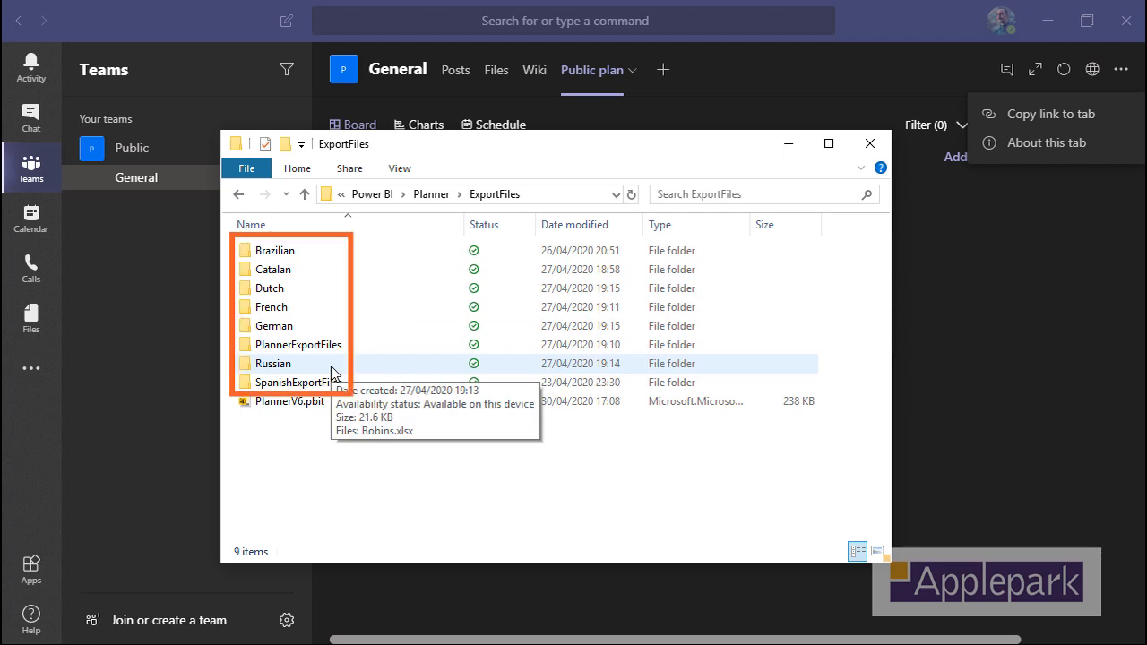
pyautogui.moveTo(357, 344)
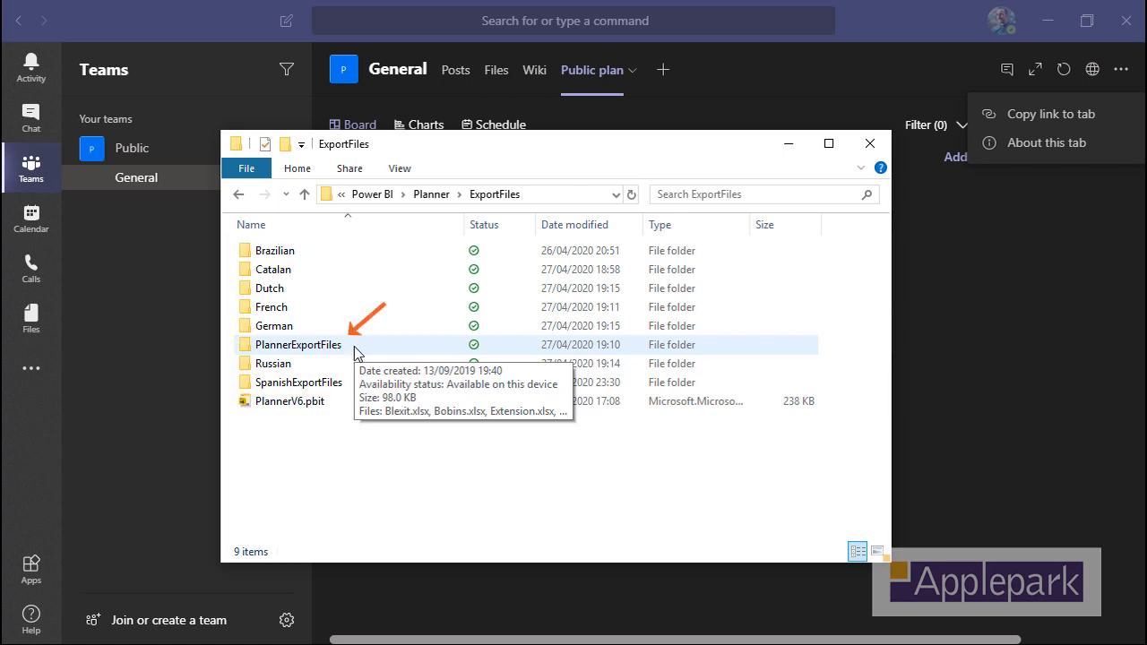
# Copy the PlannerExportFiles folder path and launch the PlannerV6 Power BI template.
pyautogui.doubleClick(297, 345)
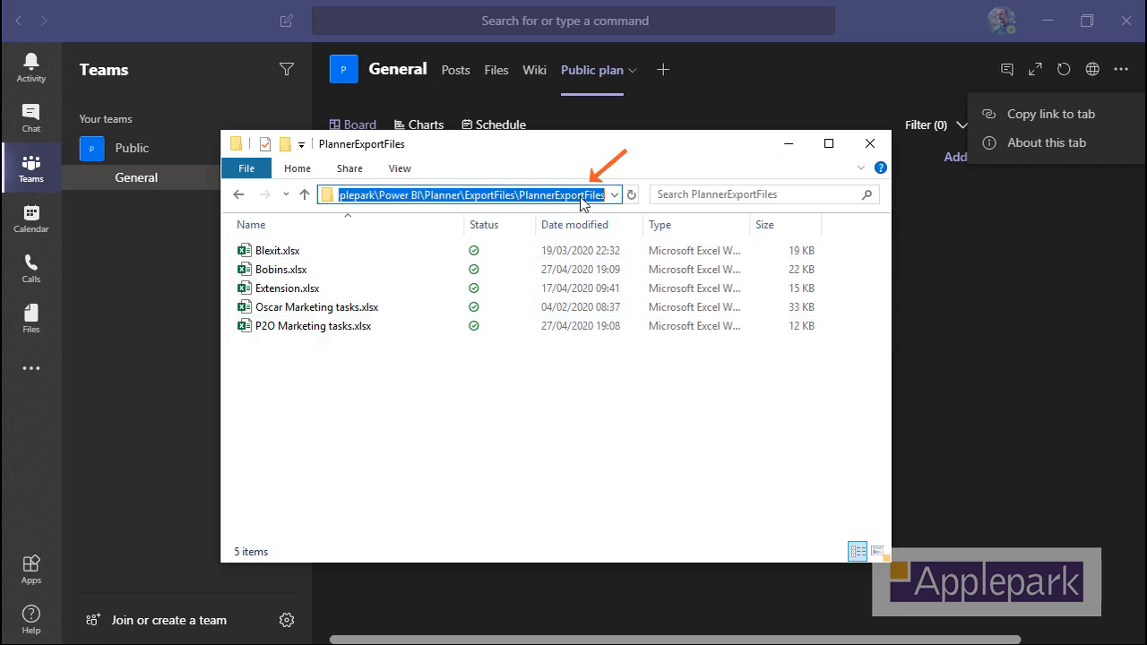
pyautogui.rightClick(582, 194)
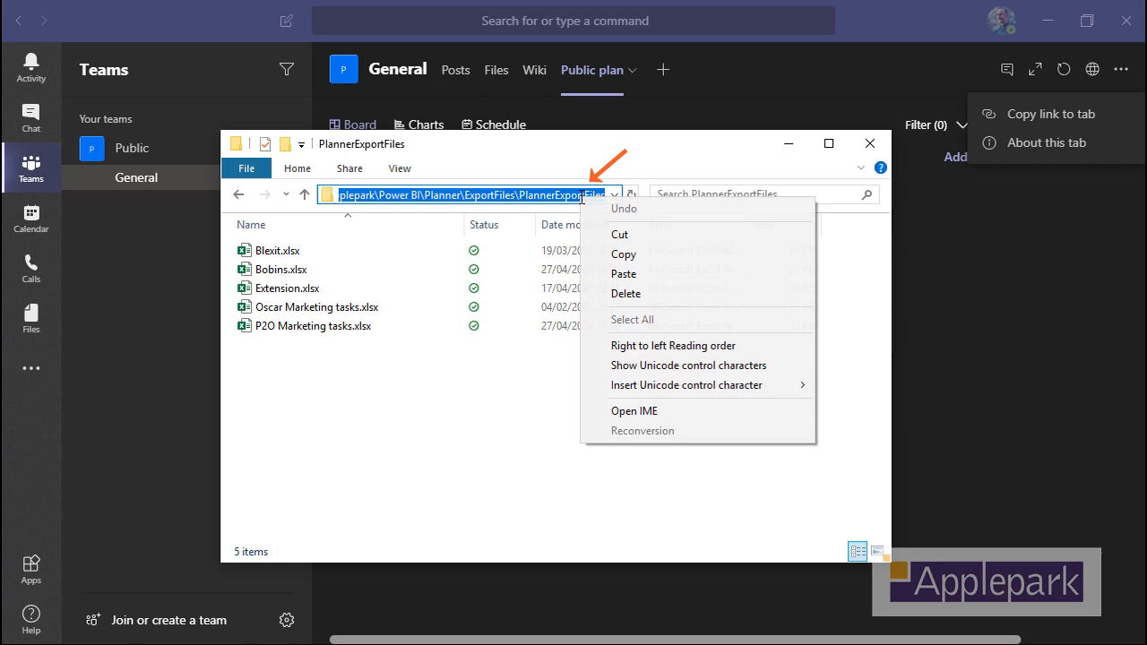
pyautogui.click(624, 254)
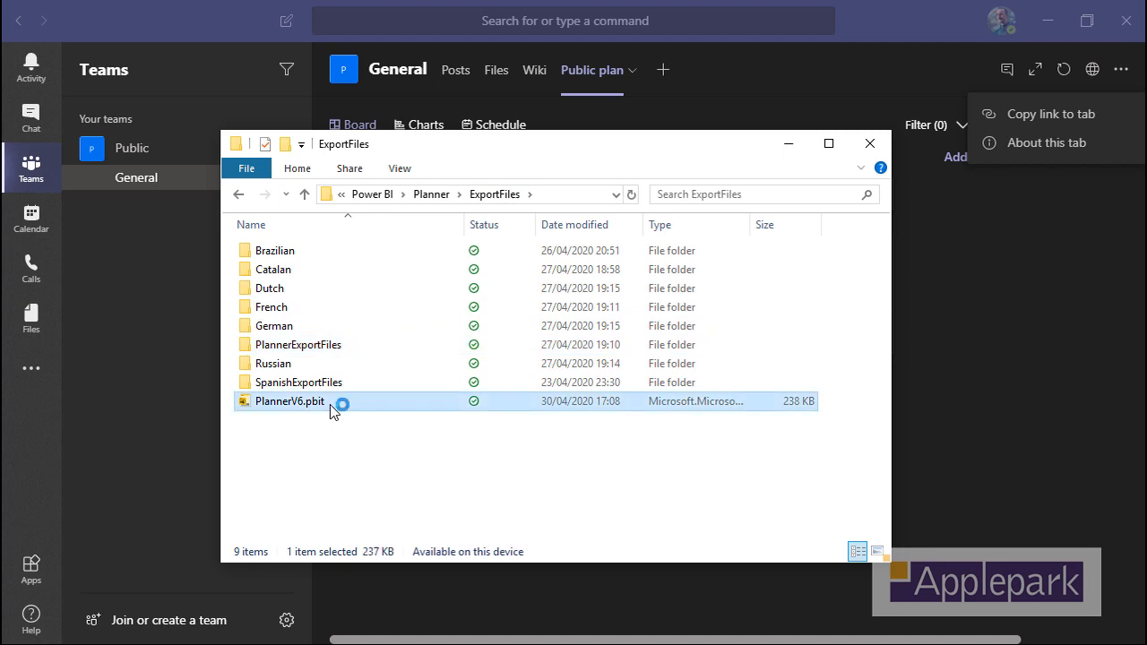
pyautogui.doubleClick(290, 401)
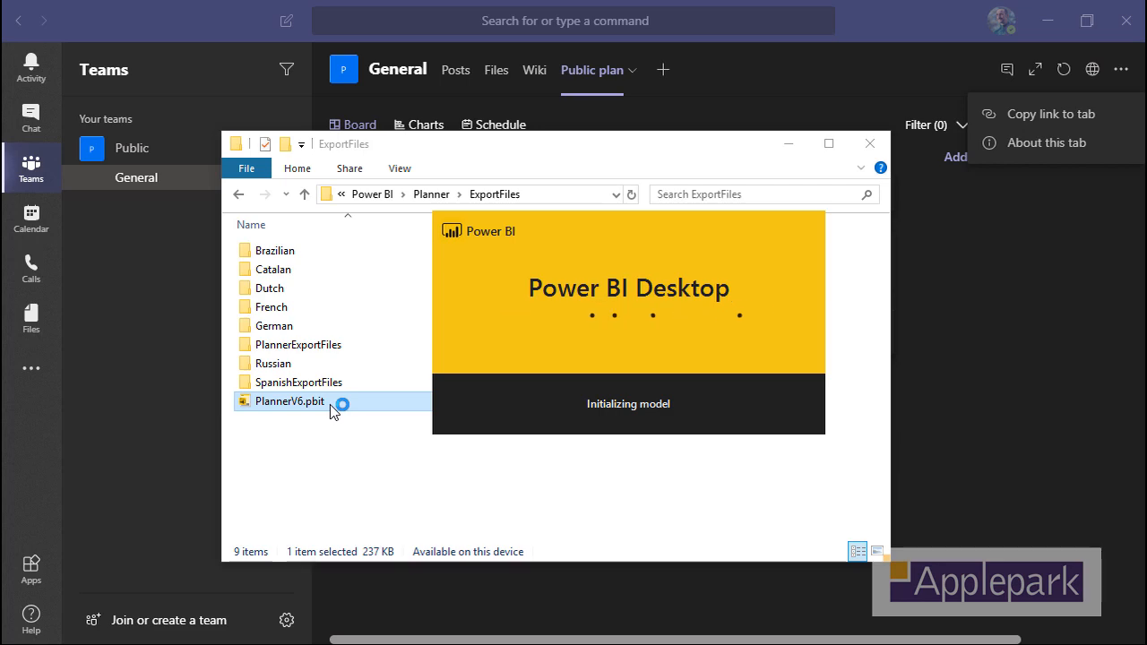
# Open PlannerV6.pbit so Power BI Desktop prompts for its parameters.
pyautogui.doubleClick(286, 402)
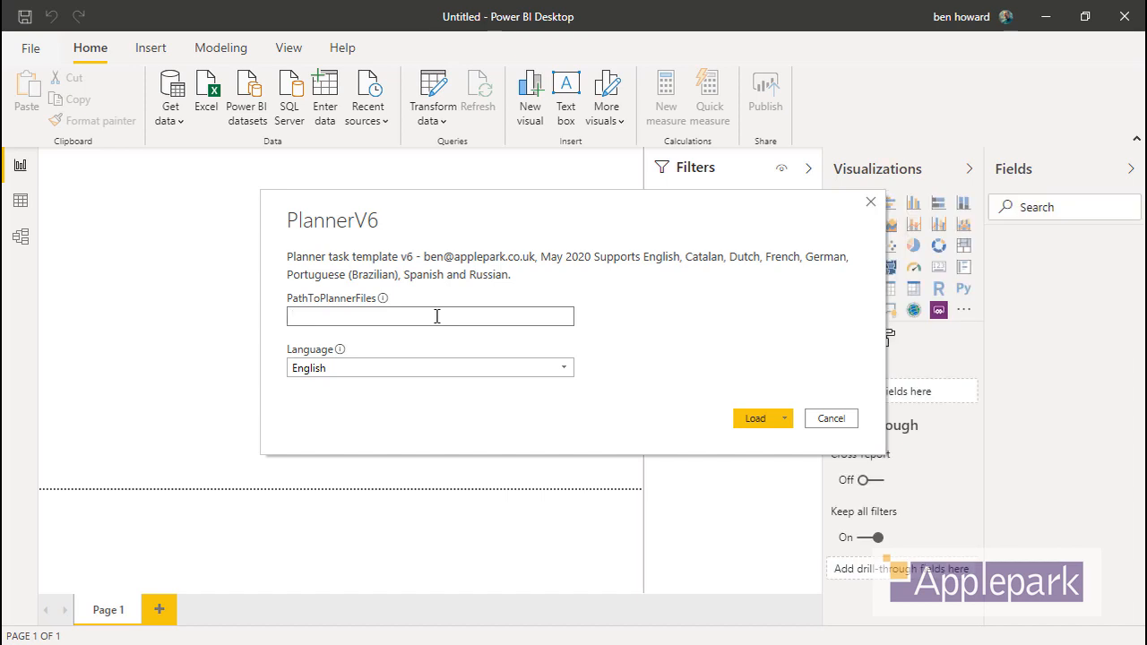
# Paste the PlannerExportFiles path into PathToPlannerFiles, keeping Language as English.
pyautogui.rightClick(430, 315)
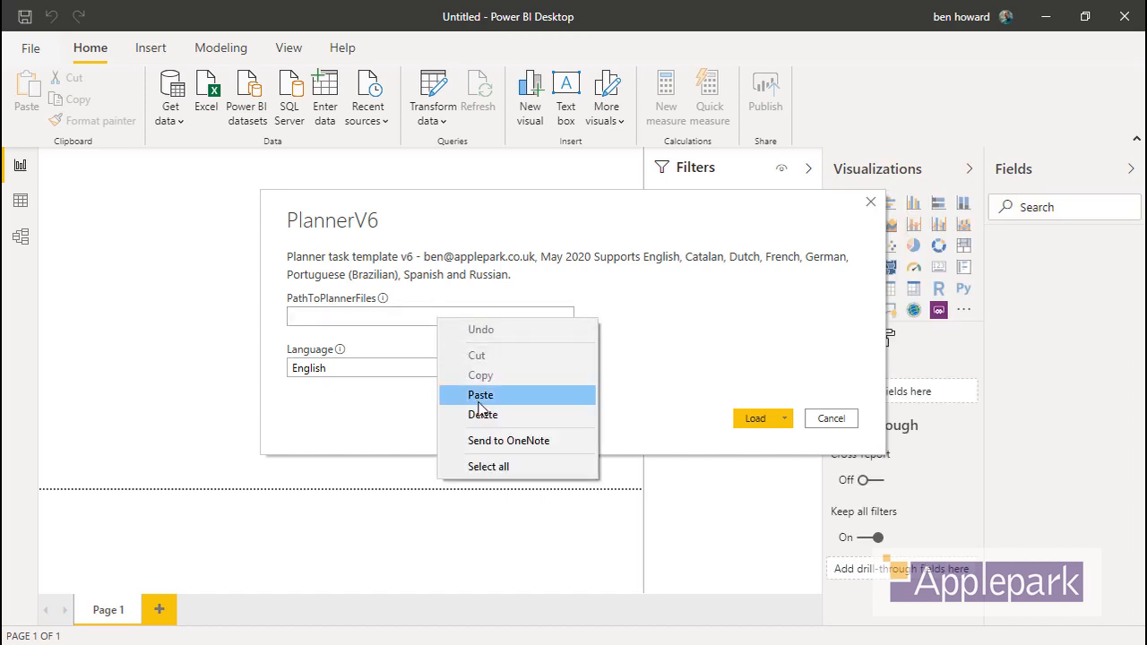
pyautogui.click(480, 394)
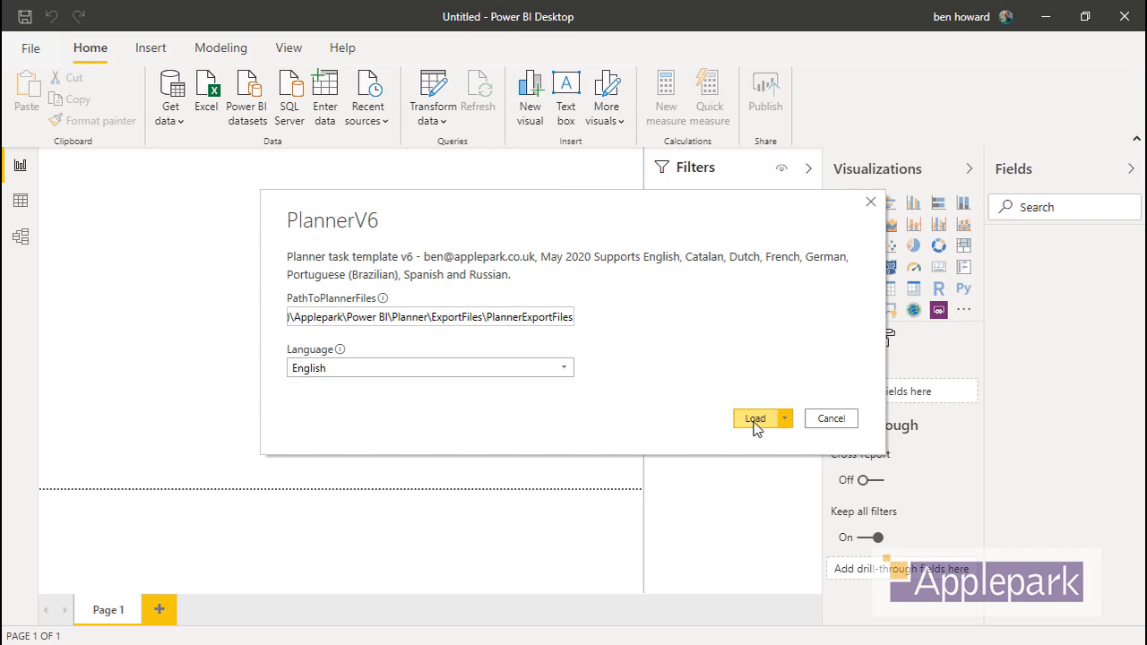
pyautogui.click(756, 419)
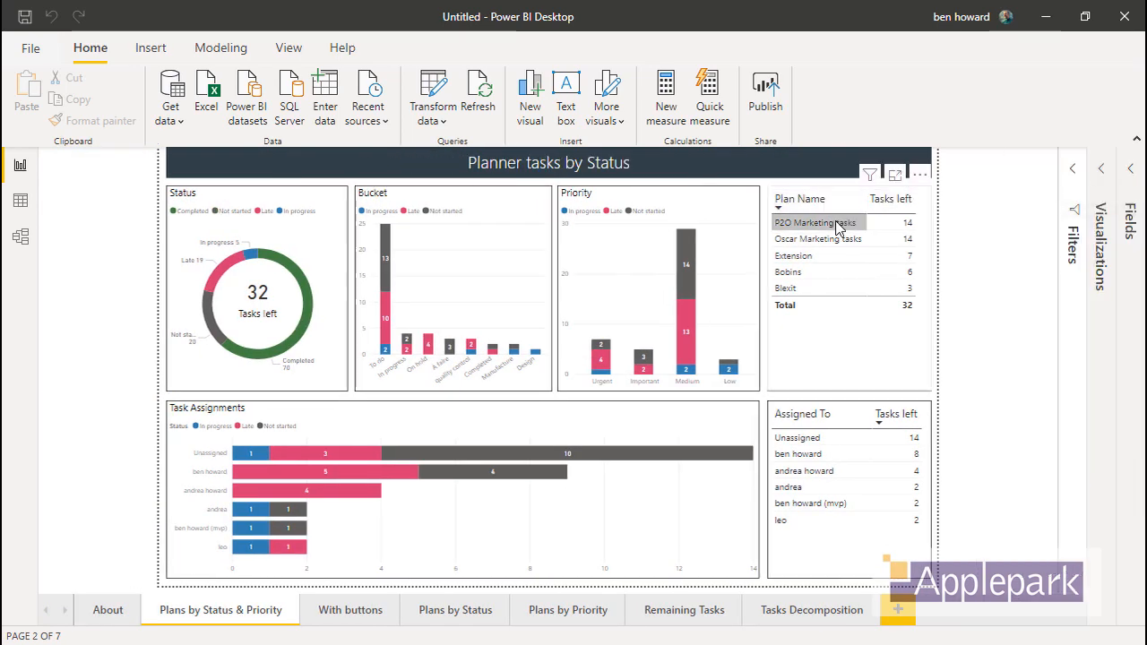
pyautogui.click(816, 254)
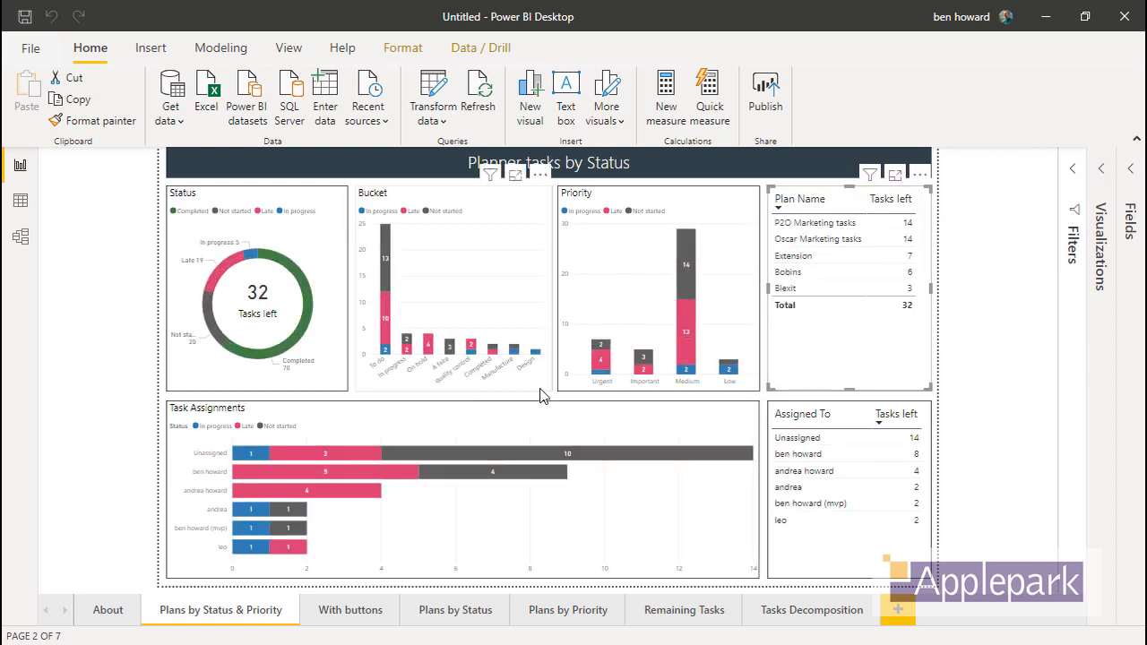
pyautogui.moveTo(815, 453)
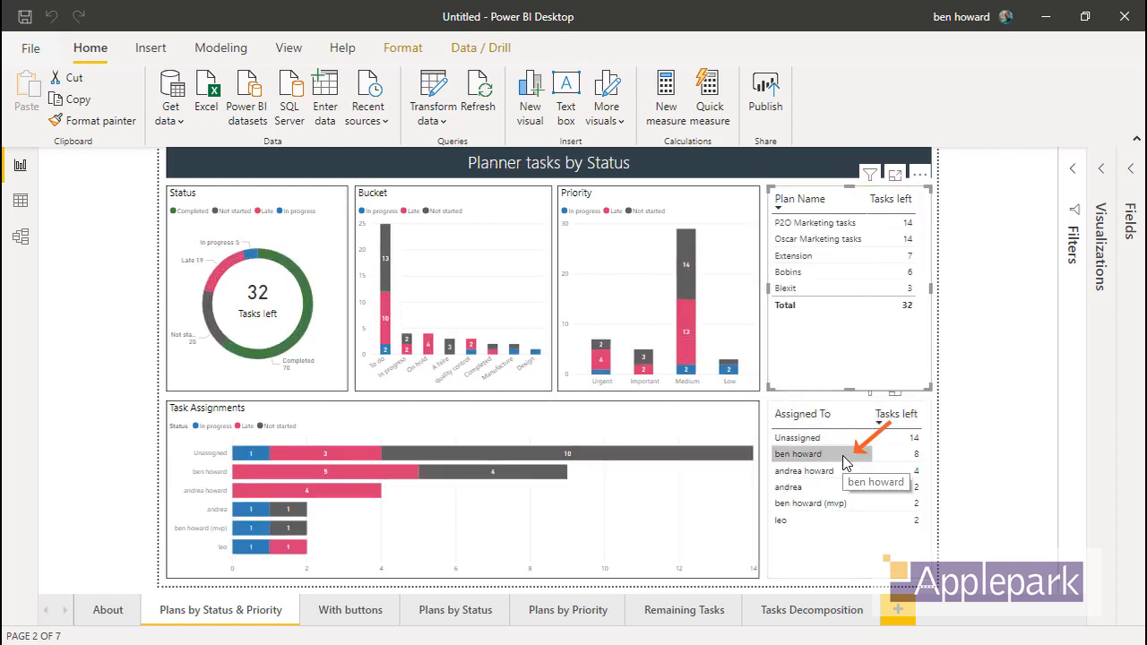
pyautogui.click(799, 454)
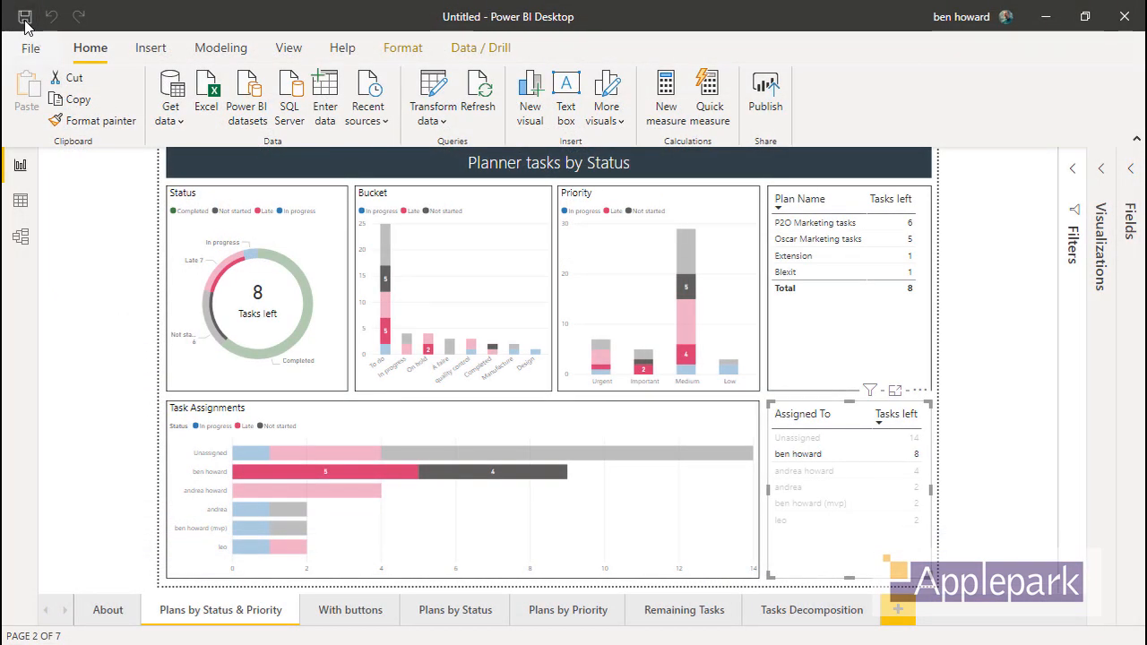
# Save the report as V6 and start publishing it to Power BI.
pyautogui.click(25, 16)
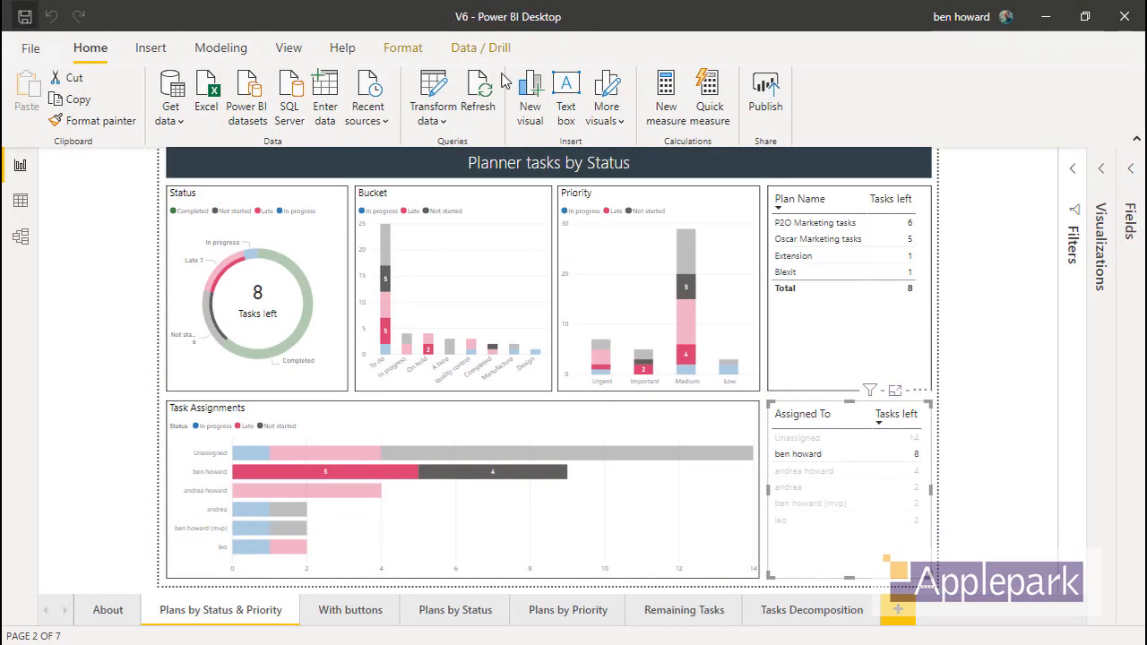
pyautogui.click(766, 93)
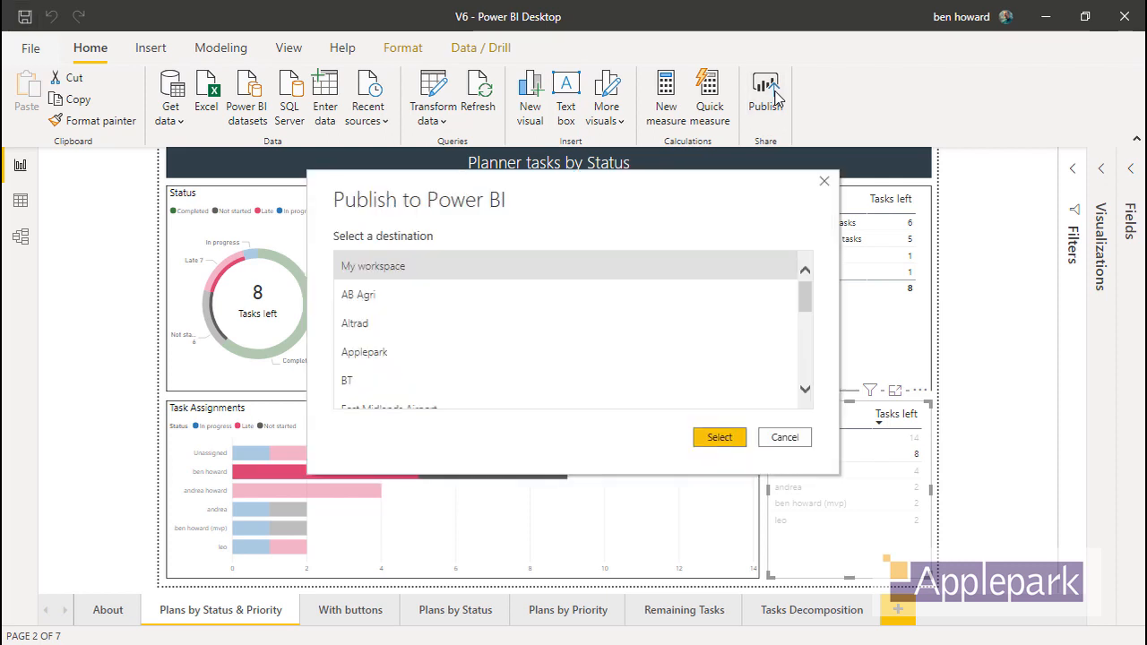